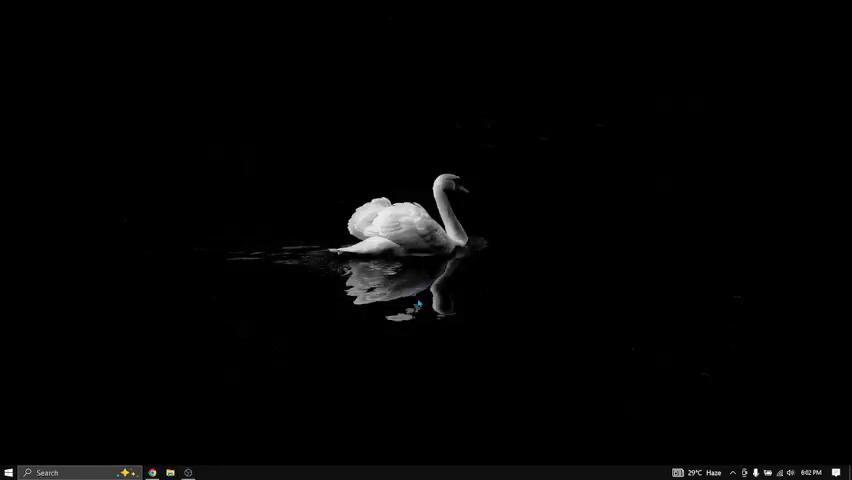
{"action": "mouse_move", "coordinate": [244, 182]}
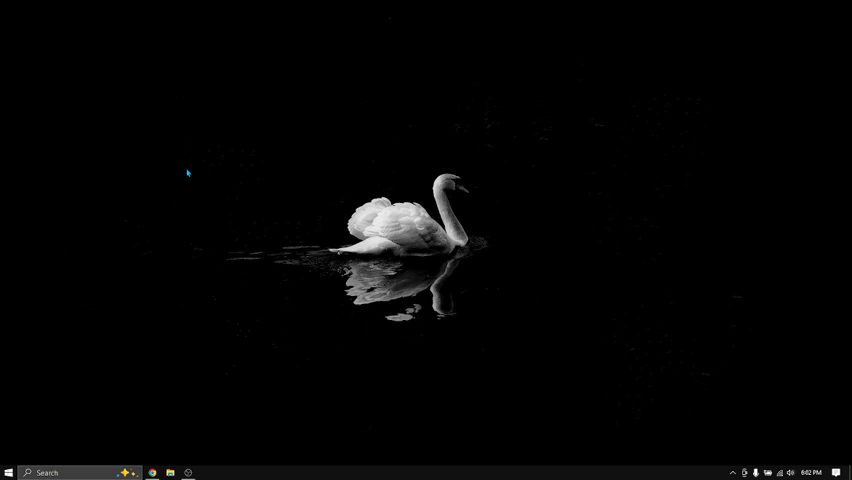
{"action": "mouse_move", "coordinate": [432, 336]}
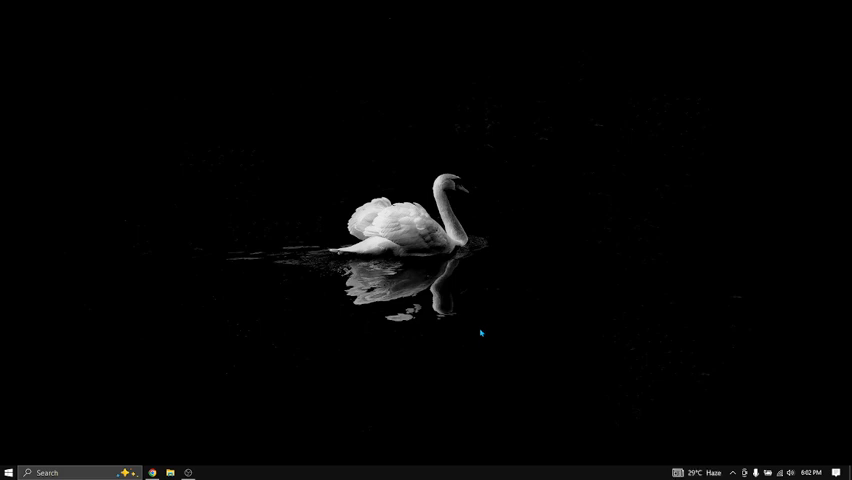
{"action": "mouse_move", "coordinate": [84, 180]}
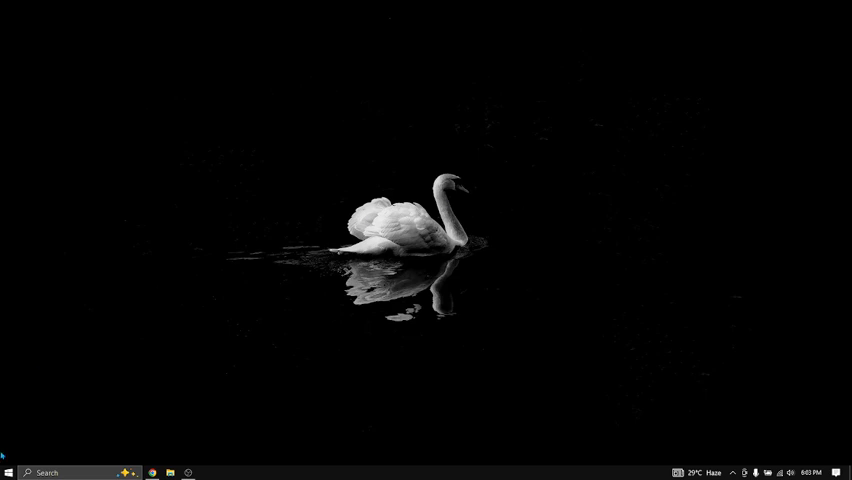
Step: Peek at the installed apps list and dismiss it again
{"action": "left_click", "coordinate": [12, 472]}
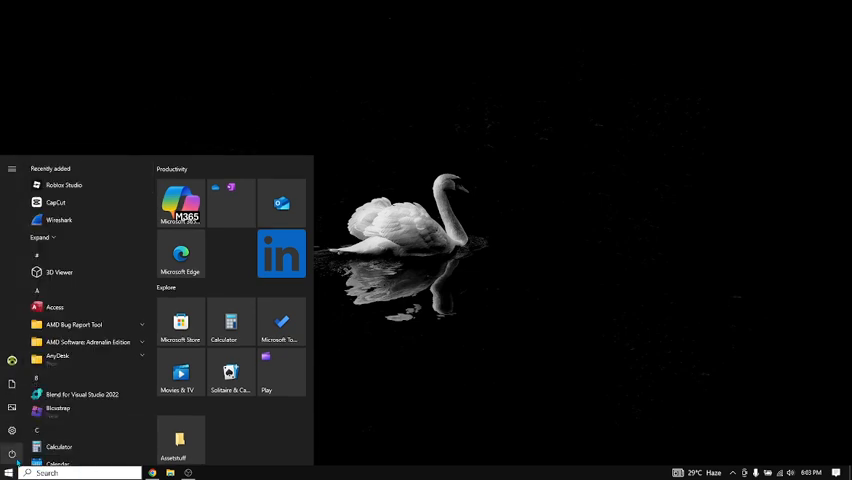
{"action": "left_click", "coordinate": [12, 168]}
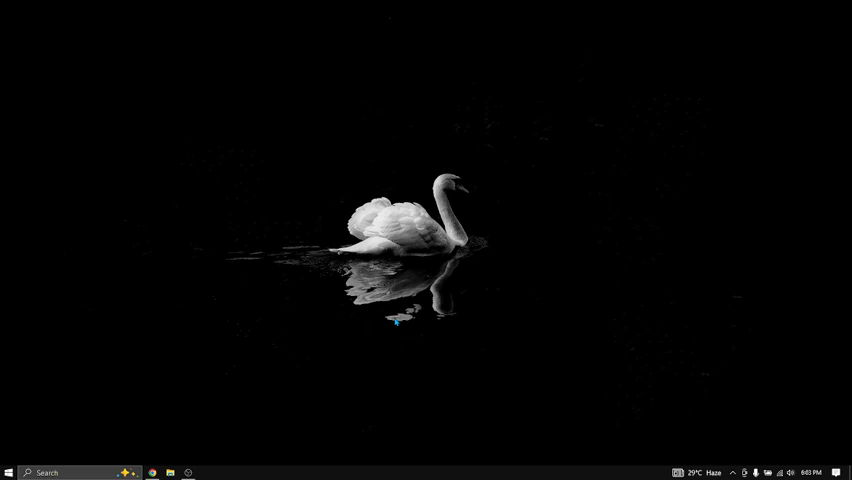
{"action": "mouse_move", "coordinate": [428, 284]}
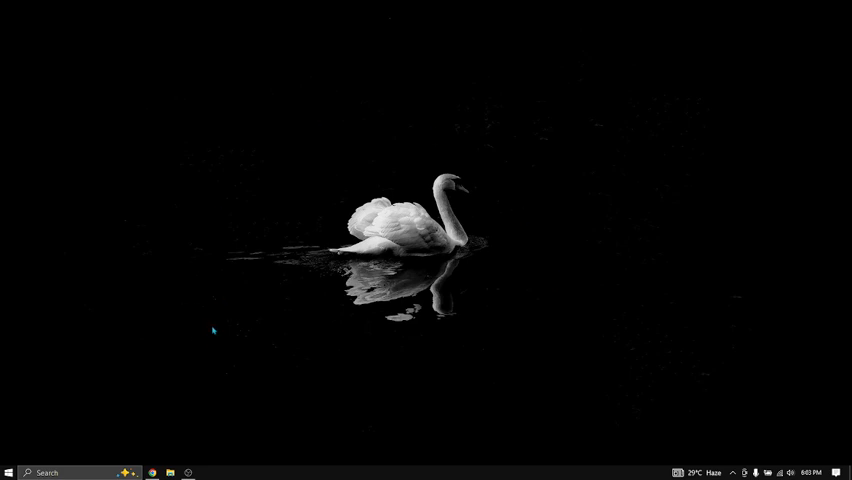
{"action": "mouse_move", "coordinate": [512, 340]}
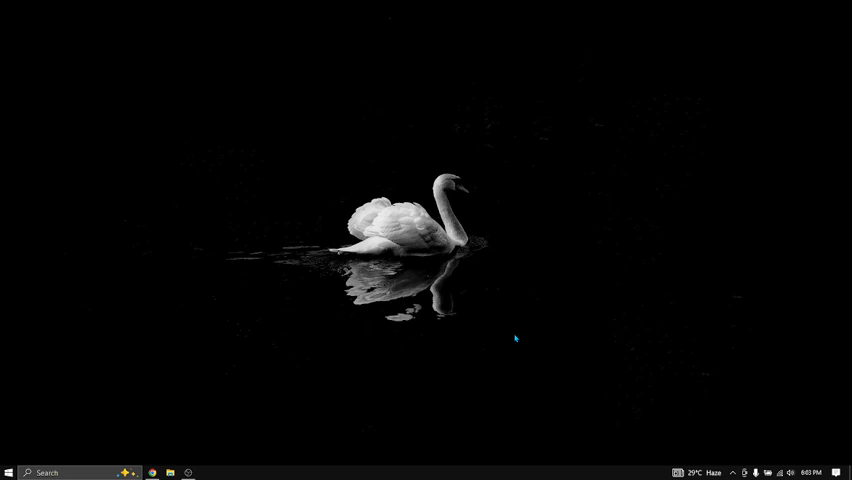
Step: Launch Chrome and navigate to the Retrac.Help Quick Fix Solutions site
{"action": "left_click", "coordinate": [152, 472]}
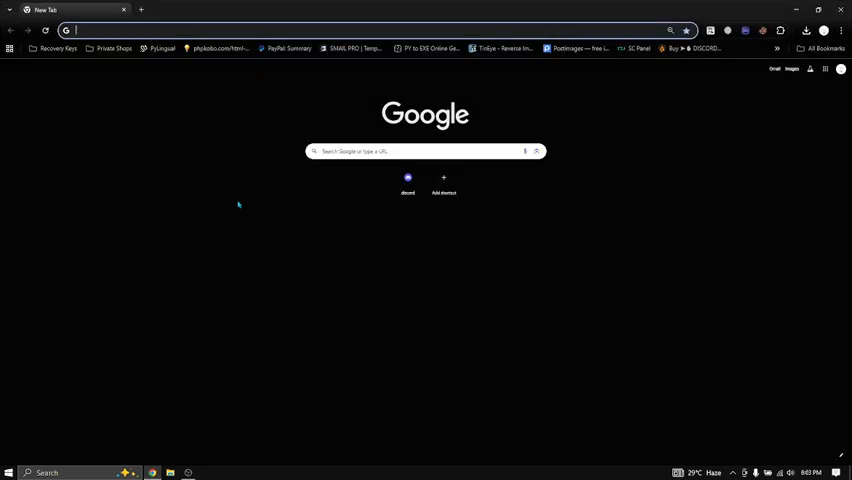
{"action": "type", "text": "retracboost"}
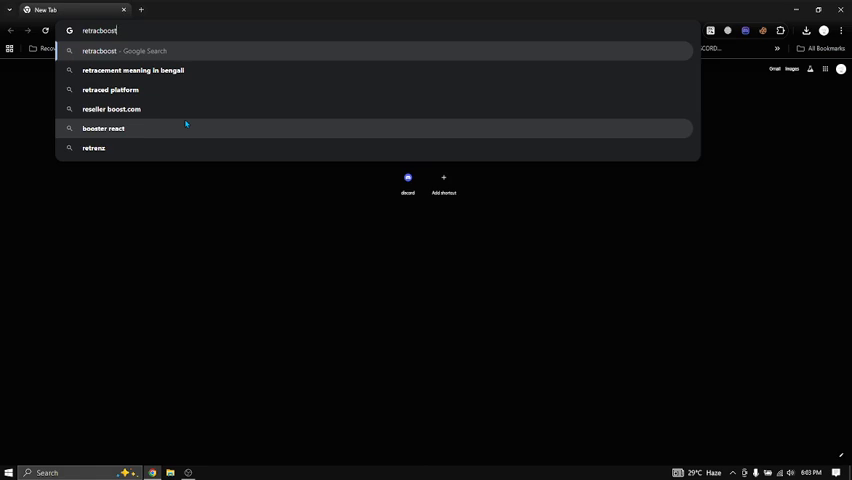
{"action": "key", "text": "Return"}
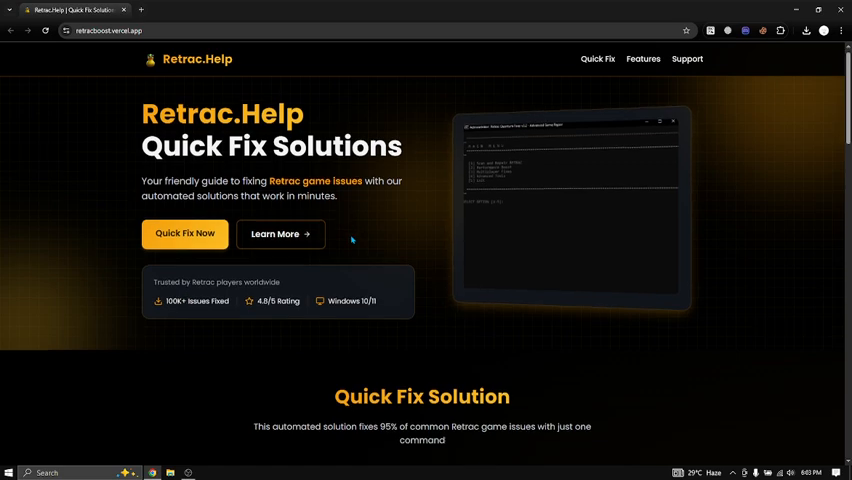
{"action": "scroll", "scroll_direction": "down", "scroll_amount": 3}
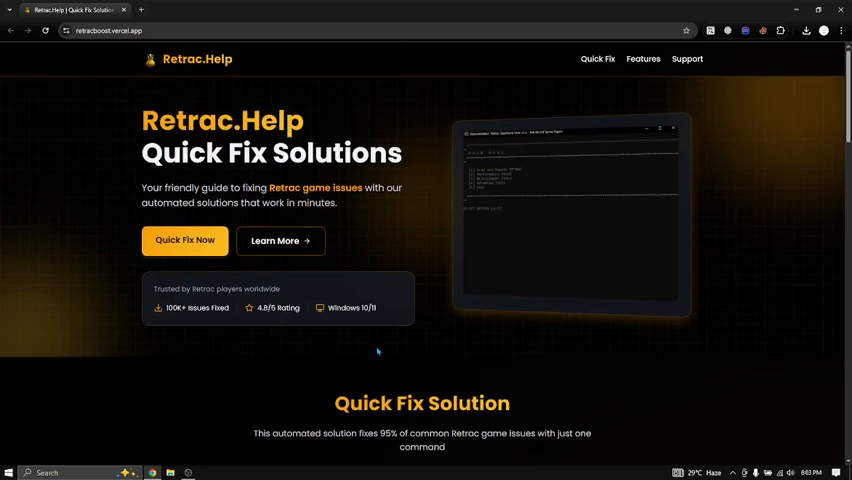
{"action": "mouse_move", "coordinate": [332, 320]}
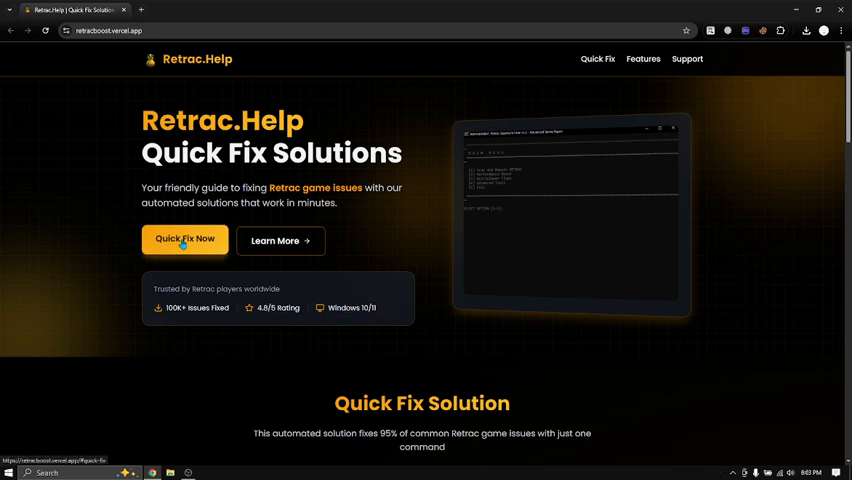
Step: View the Quick Fix Now steps and copy the irm fix command to the clipboard
{"action": "left_click", "coordinate": [184, 240]}
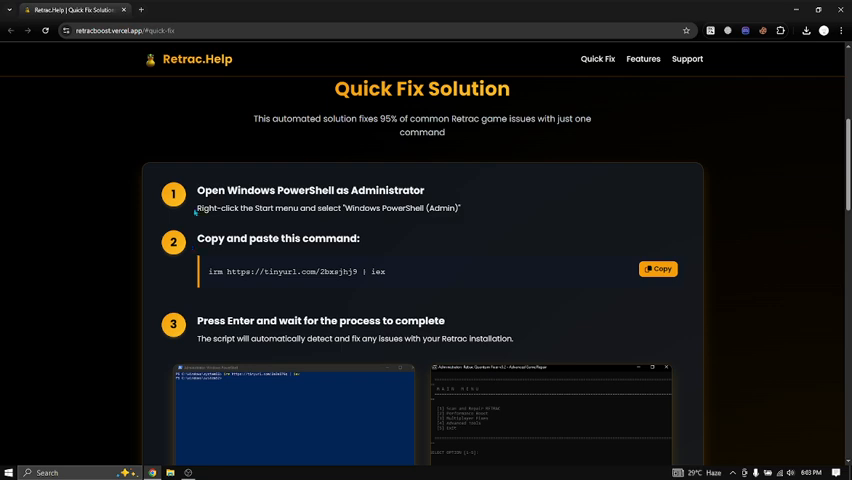
{"action": "scroll", "scroll_direction": "down", "scroll_amount": 3}
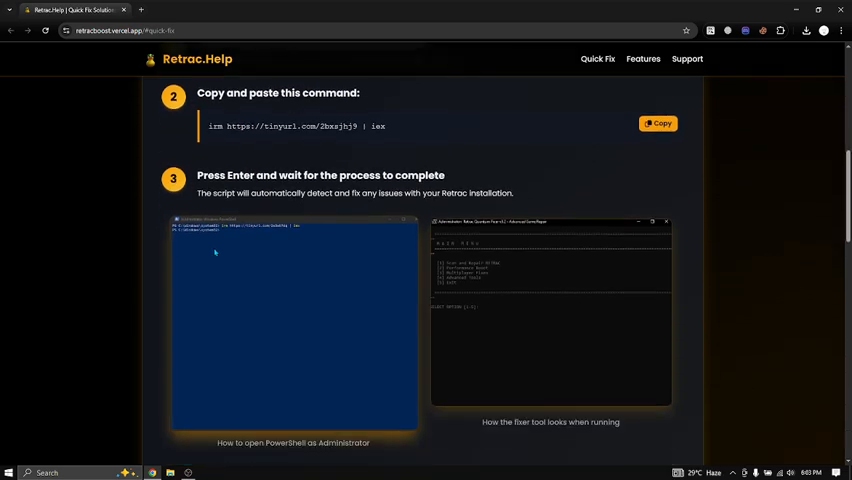
{"action": "scroll", "scroll_direction": "up", "scroll_amount": 3}
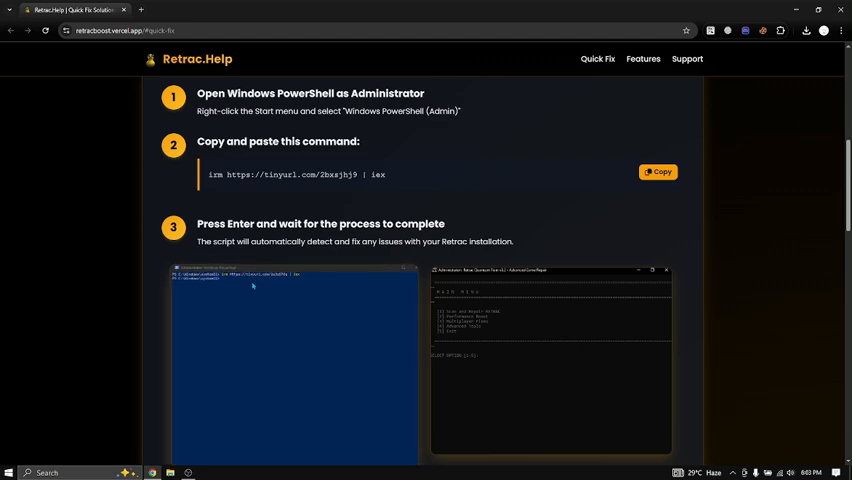
{"action": "scroll", "scroll_direction": "up", "scroll_amount": 3}
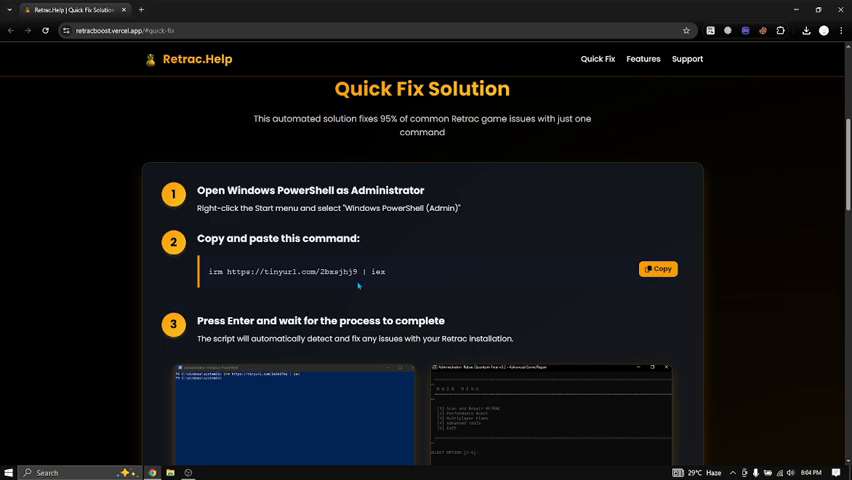
{"action": "left_click", "coordinate": [16, 472]}
{"action": "type", "text": "power"}
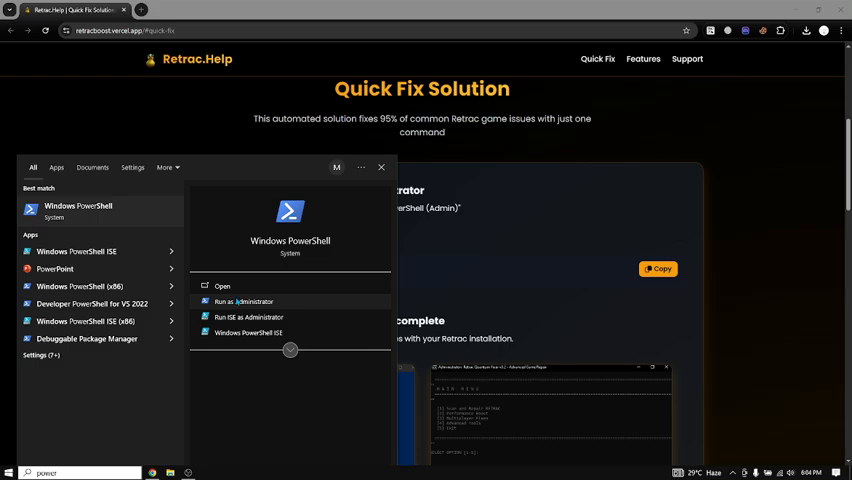
Step: Start Windows PowerShell as administrator from the search results
{"action": "left_click", "coordinate": [244, 300]}
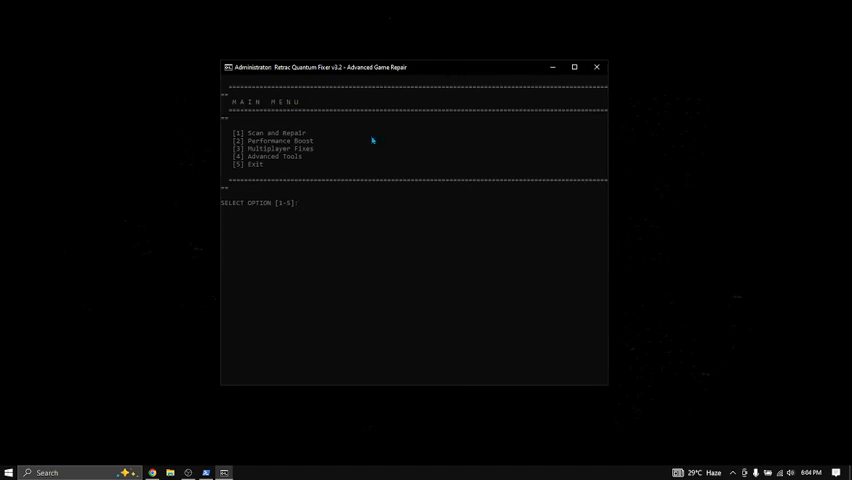
{"action": "mouse_move", "coordinate": [348, 208]}
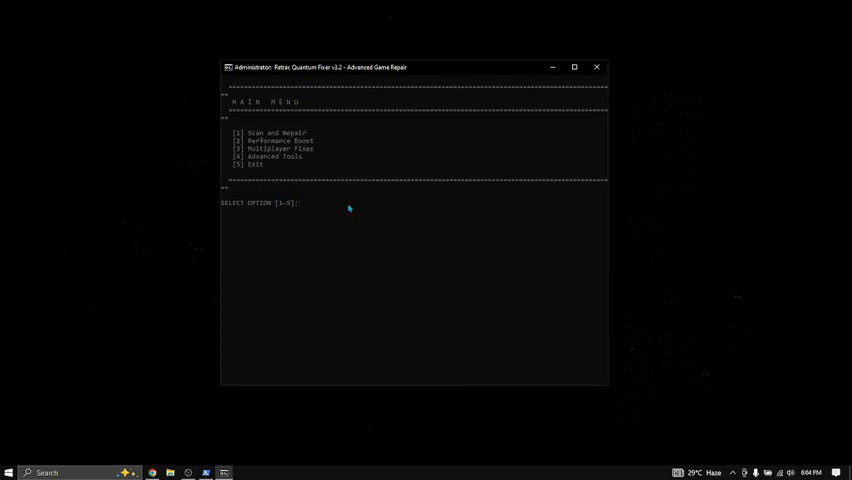
Step: Choose option 1 at the Retrac Quantum Fixer's Select Option prompt
{"action": "type", "text": "1"}
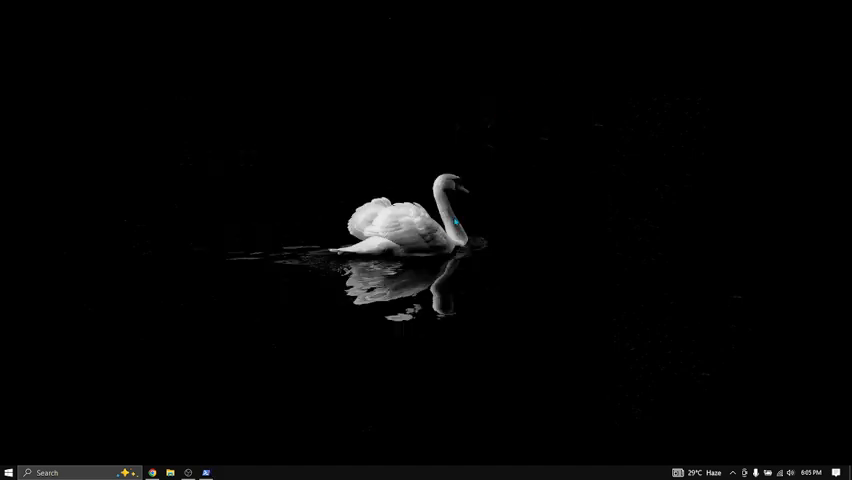
{"action": "mouse_move", "coordinate": [480, 120]}
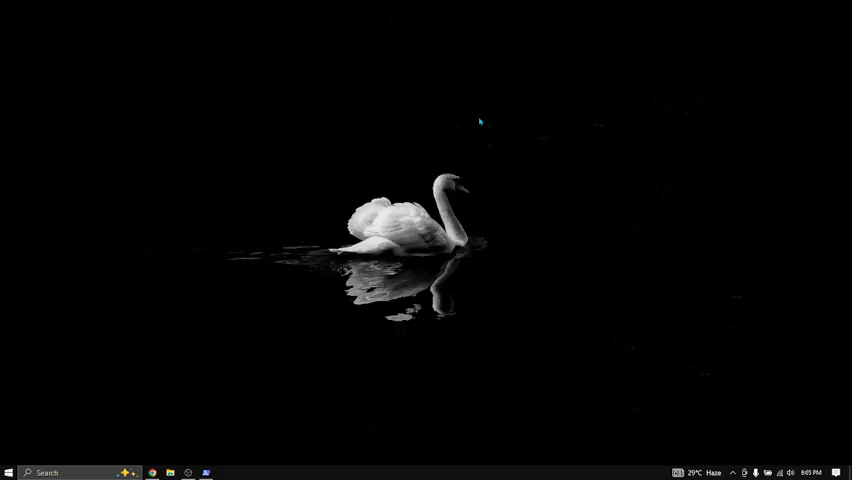
{"action": "mouse_move", "coordinate": [410, 184]}
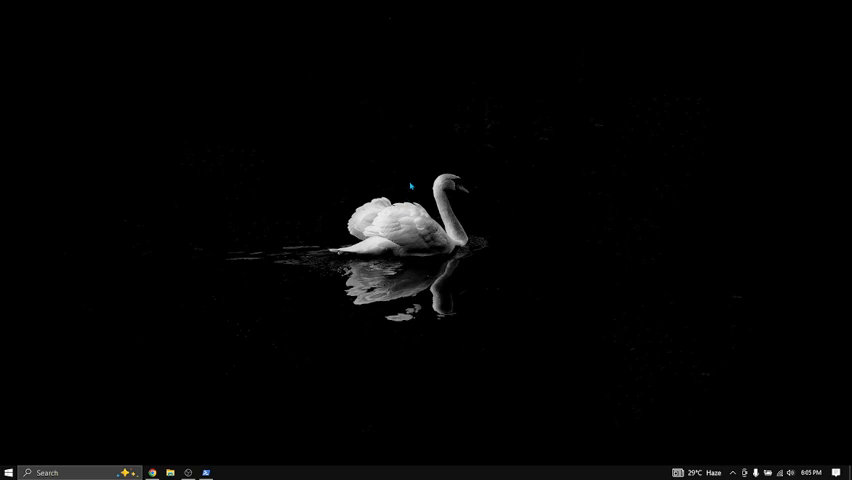
{"action": "mouse_move", "coordinate": [192, 354]}
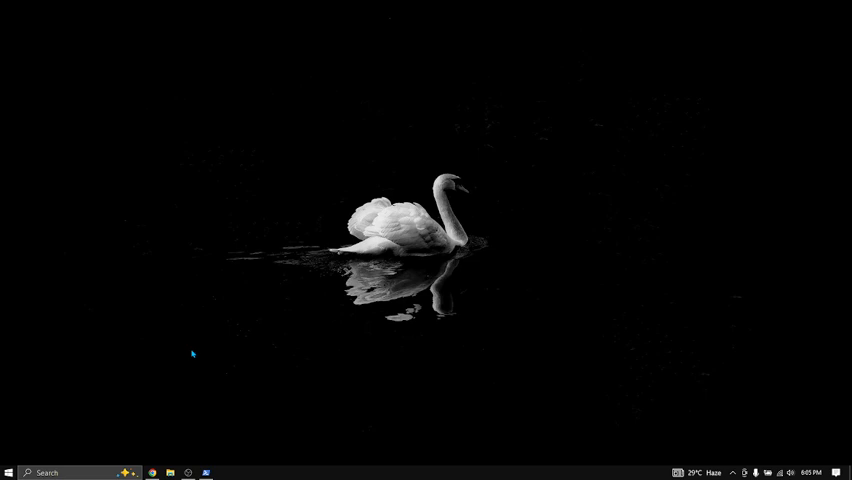
{"action": "mouse_move", "coordinate": [478, 172]}
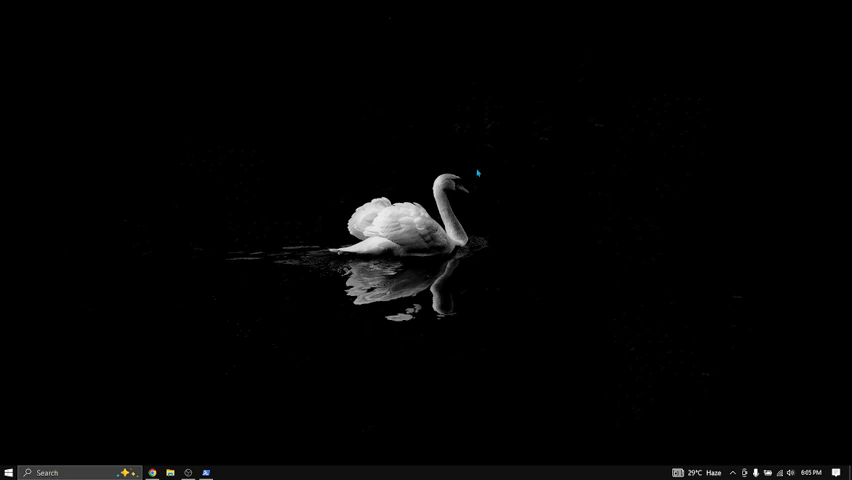
{"action": "mouse_move", "coordinate": [580, 186]}
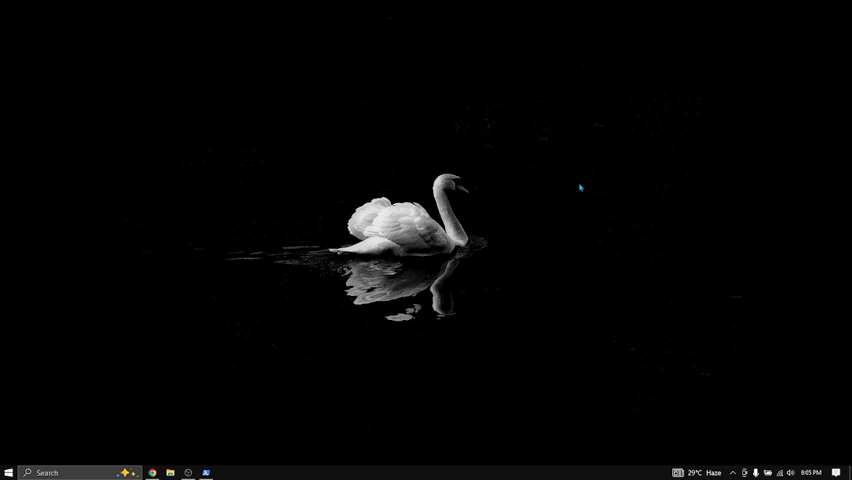